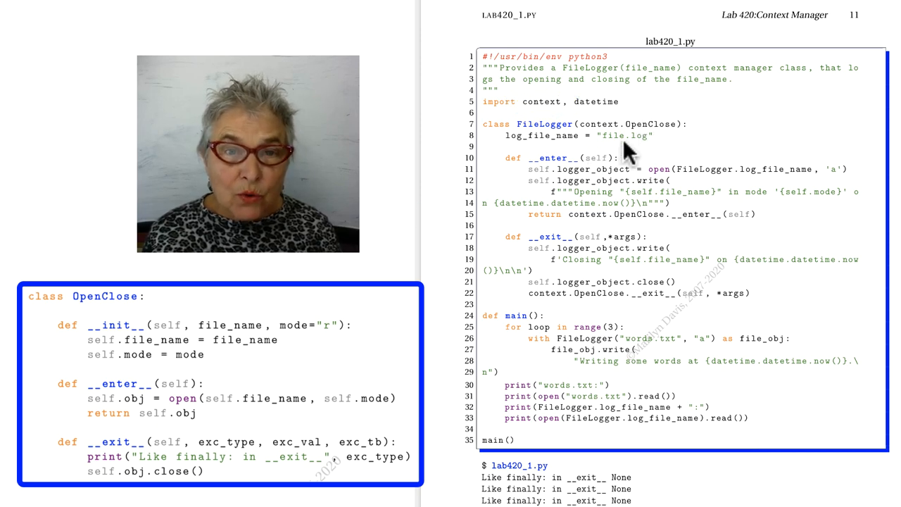
mouse_move(598, 169)
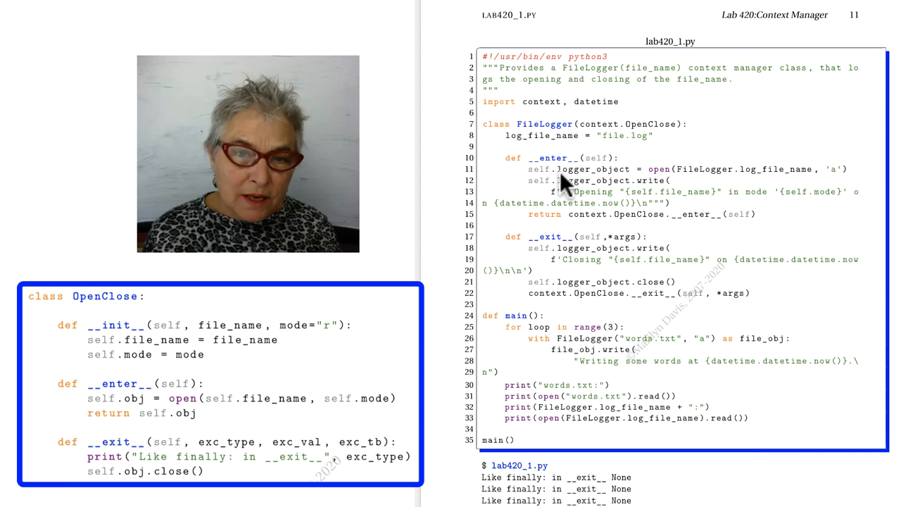
mouse_move(696, 232)
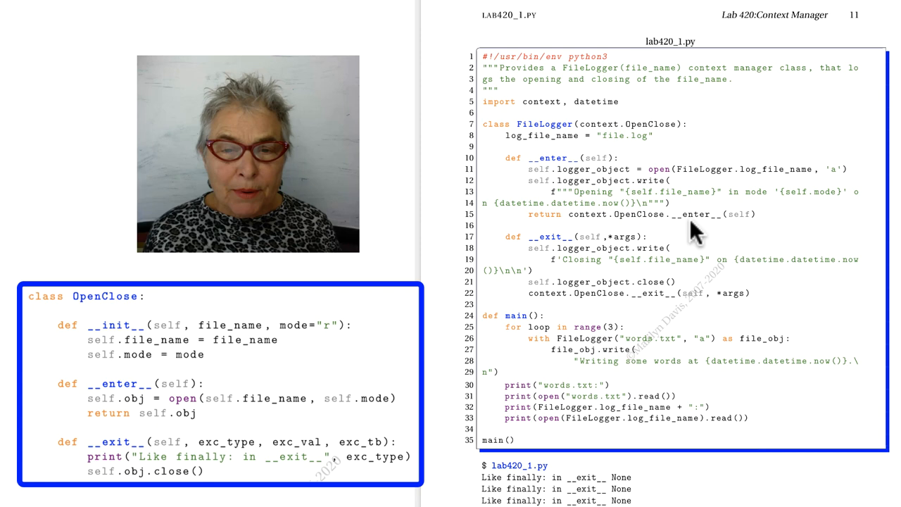
mouse_move(651, 250)
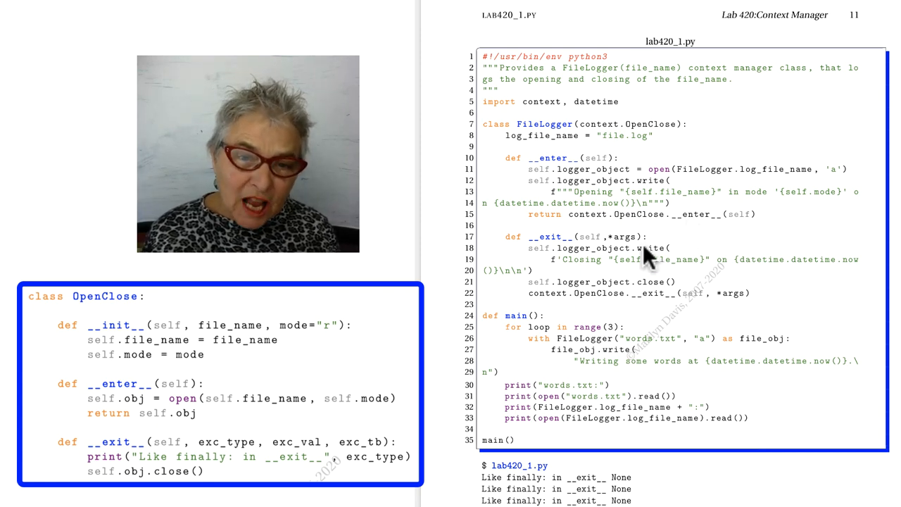
mouse_move(654, 307)
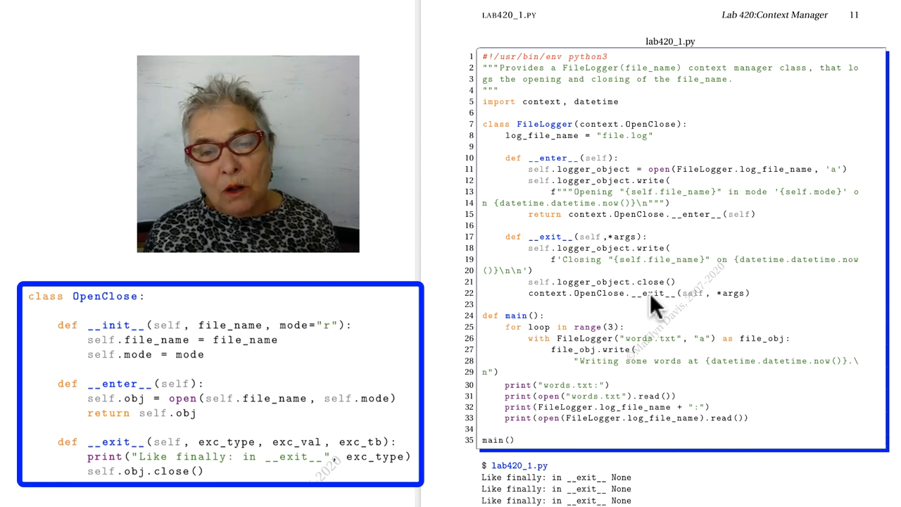
mouse_move(639, 262)
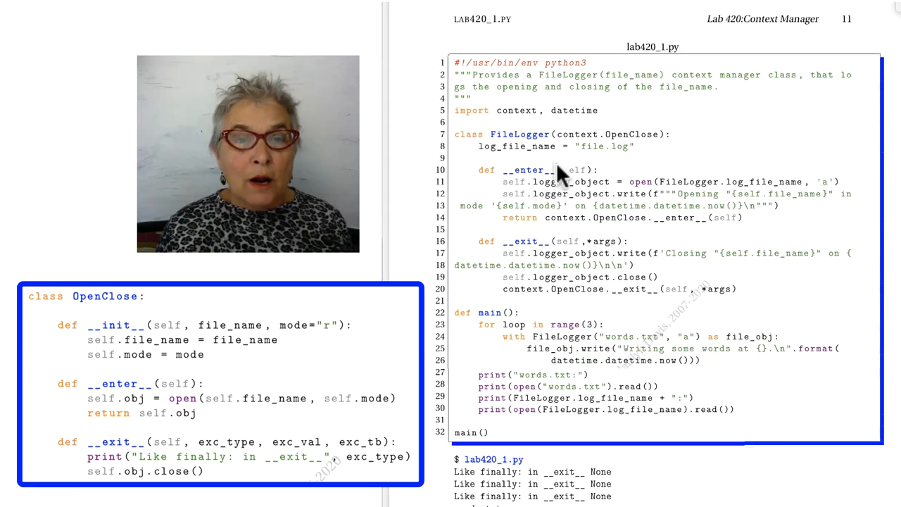
mouse_move(552, 179)
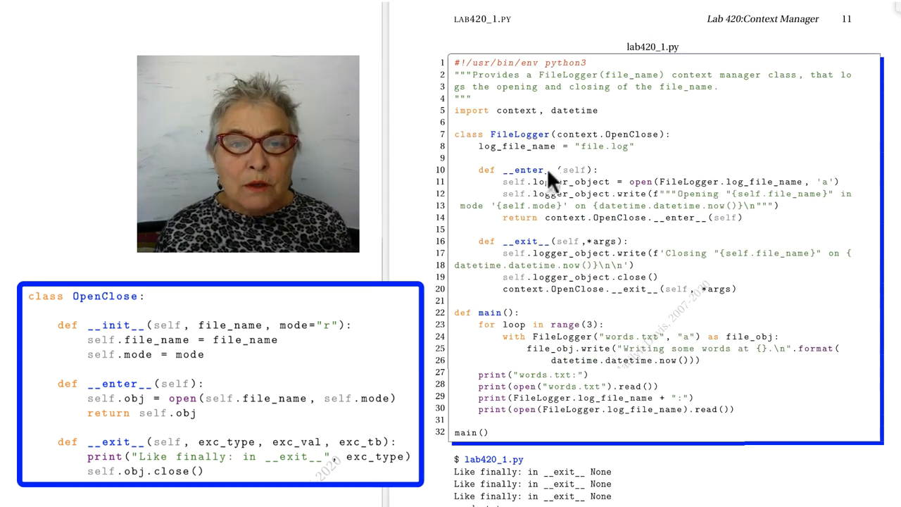
mouse_move(338, 320)
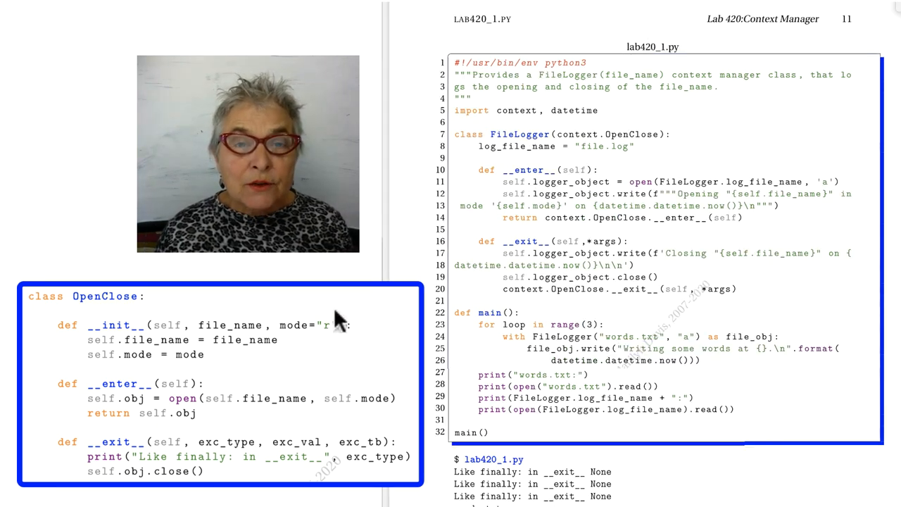
mouse_move(274, 362)
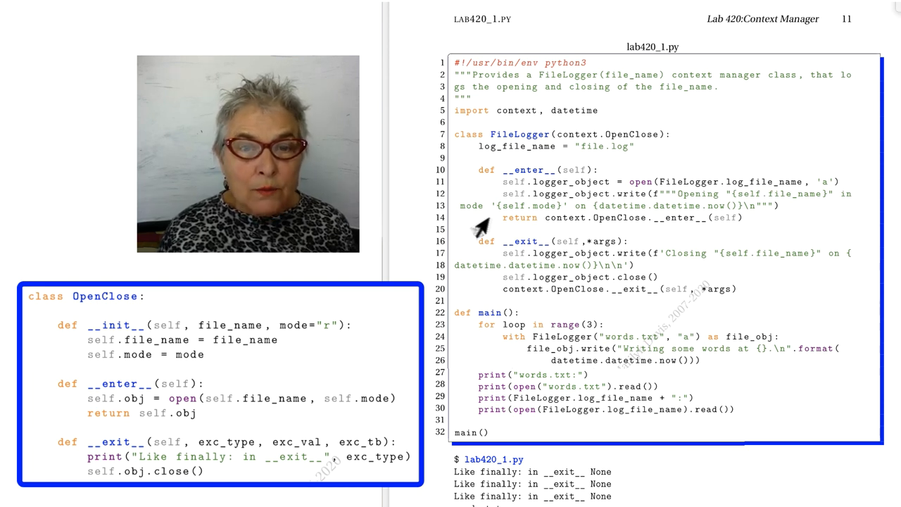
mouse_move(67, 414)
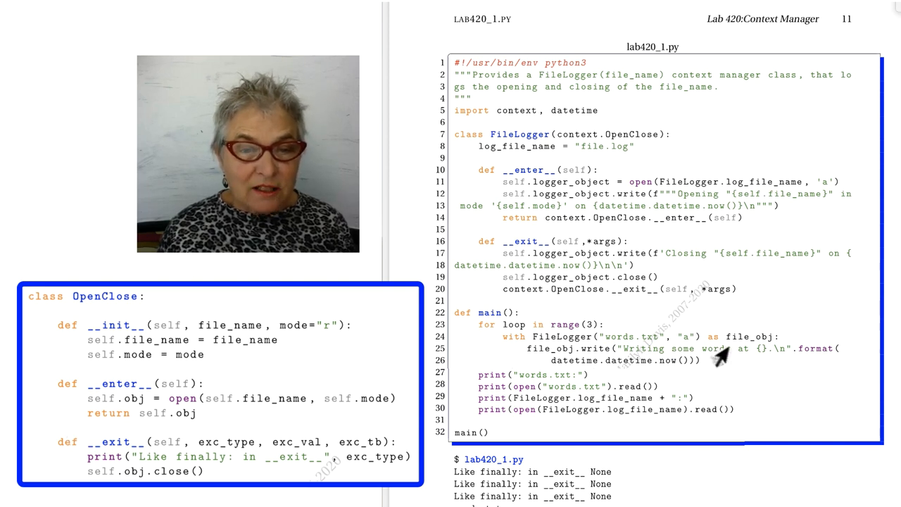
mouse_move(616, 314)
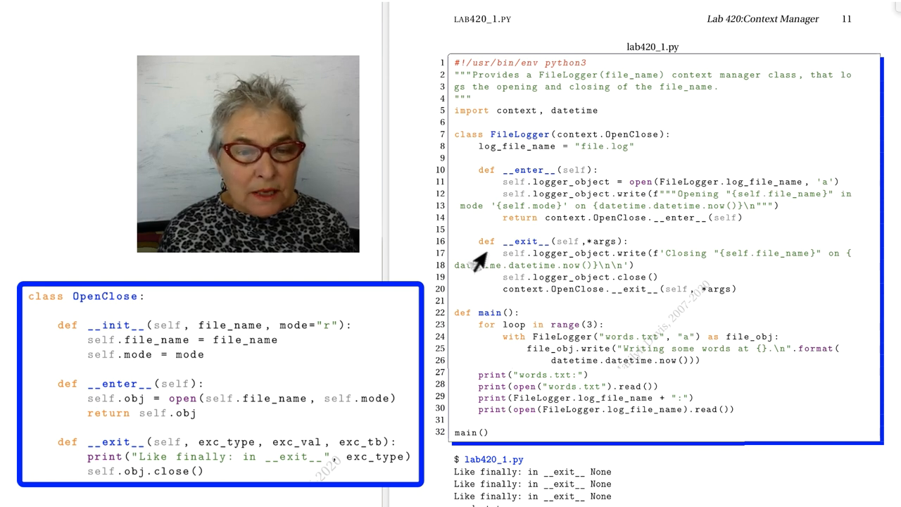
mouse_move(486, 282)
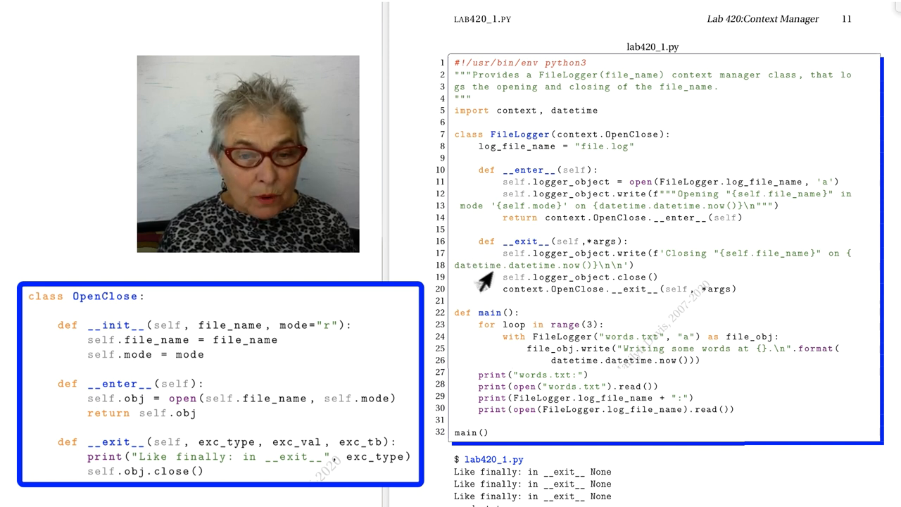
mouse_move(63, 476)
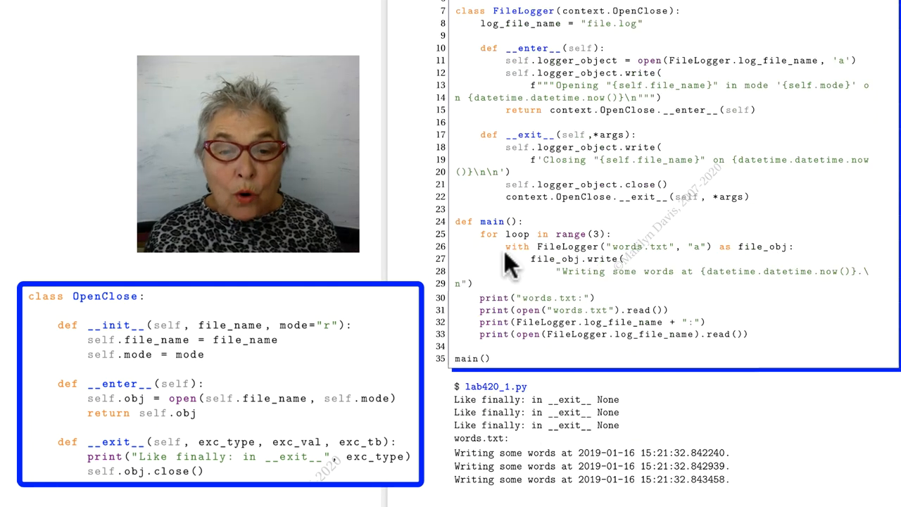
mouse_move(630, 264)
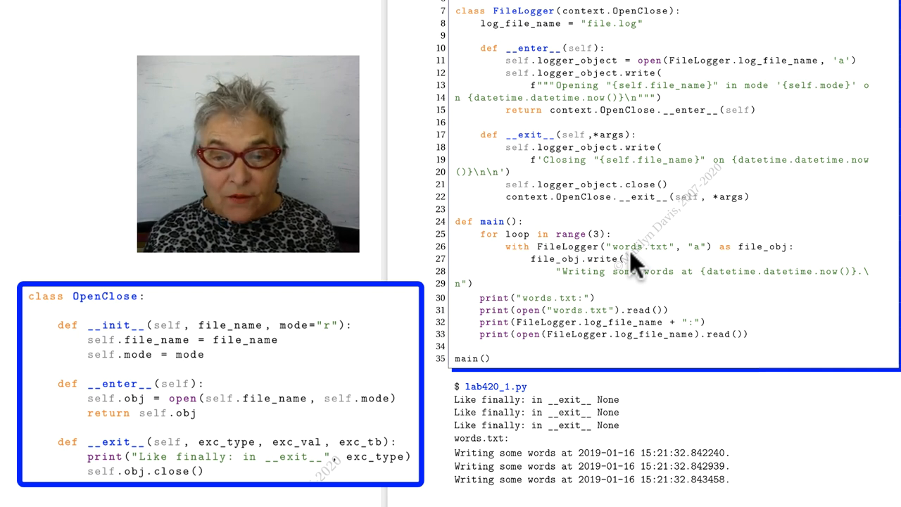
mouse_move(665, 275)
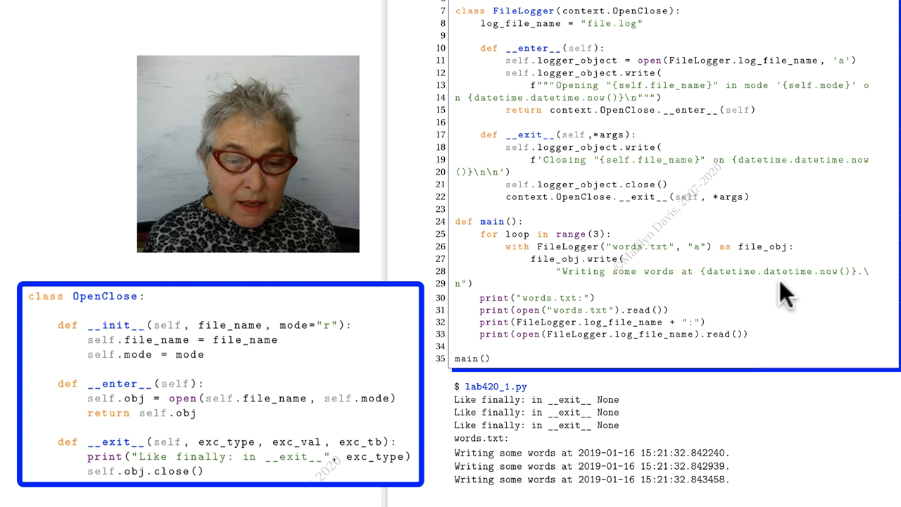
mouse_move(563, 307)
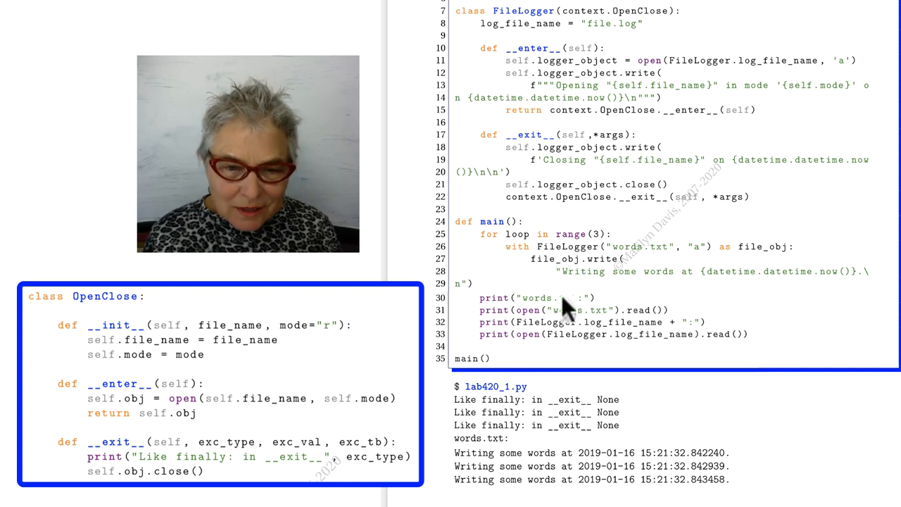